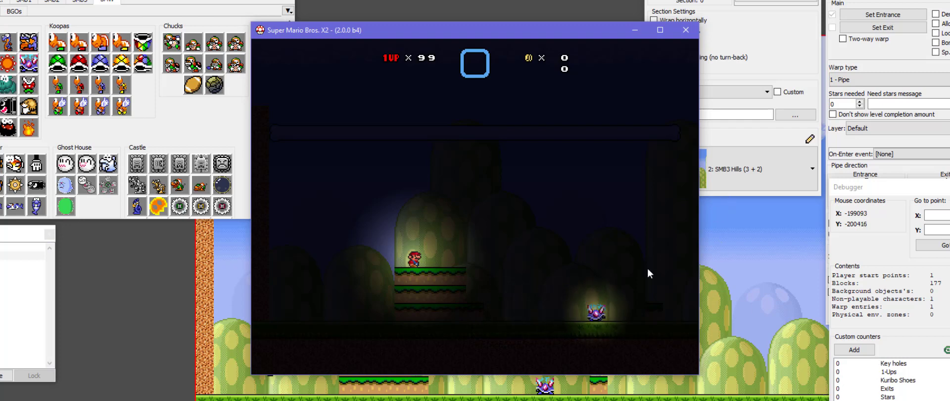
mouse_move(797, 357)
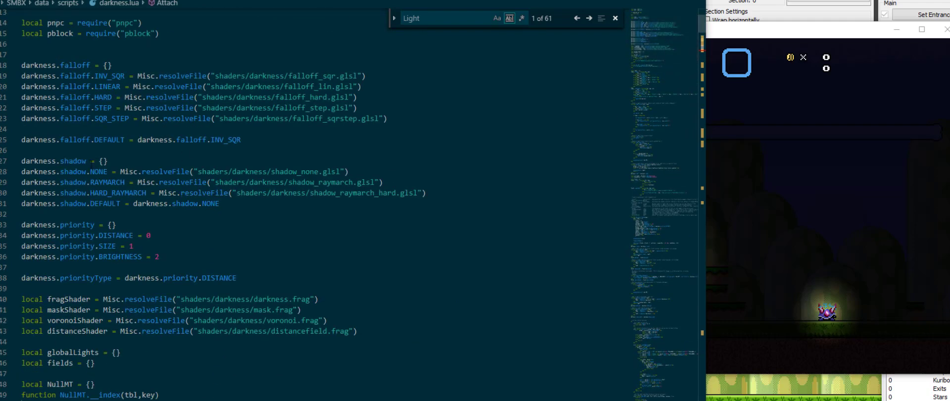
- Open the darkness library script from the file list to review its light options
double_click(116, 192)
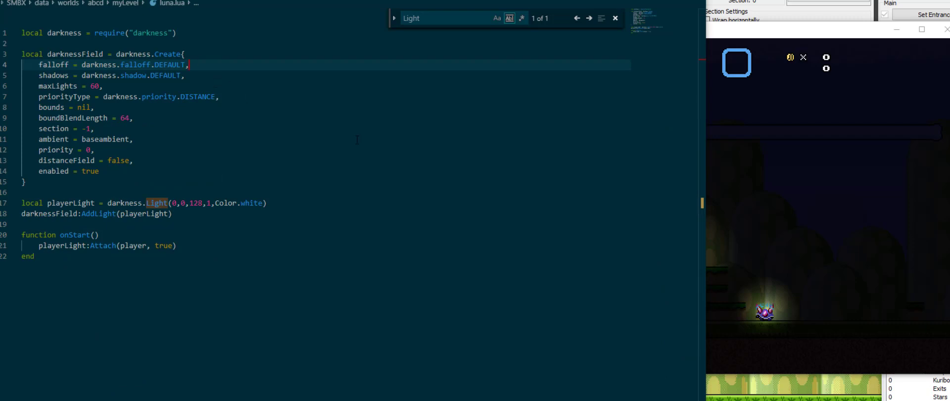
mouse_move(351, 141)
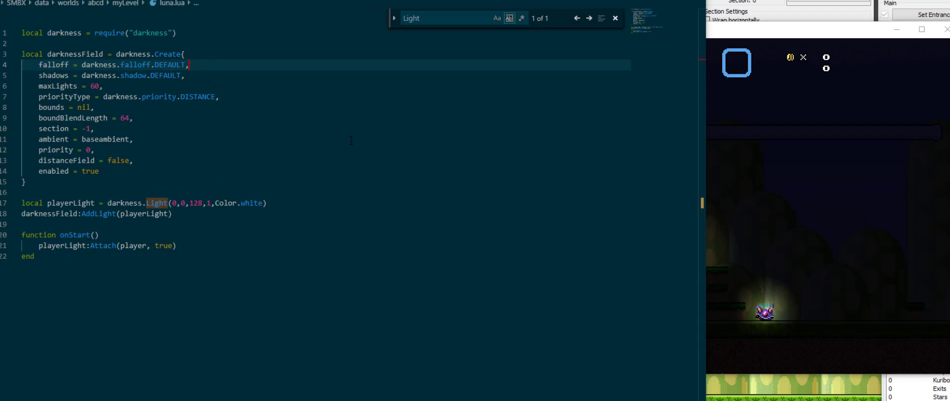
mouse_move(338, 148)
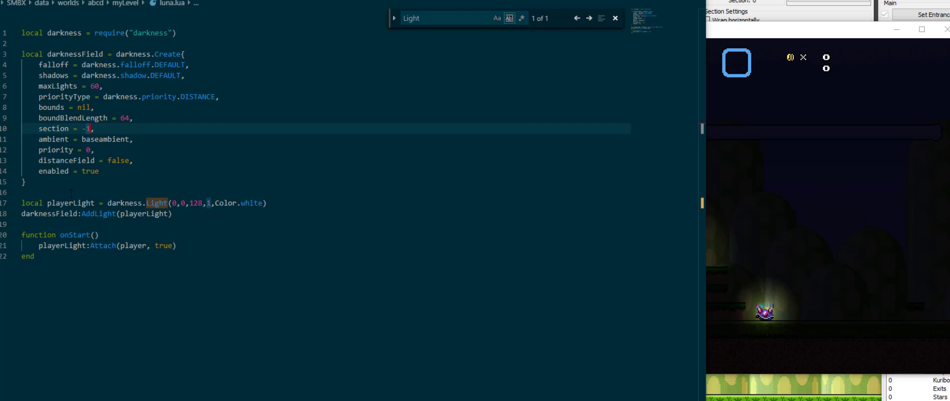
- Find baseambient and change the field's ambient line to a Color value
text(baseambient)
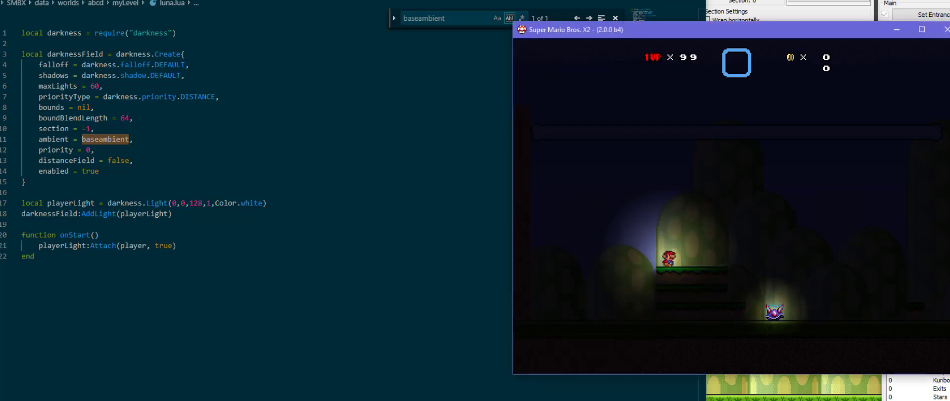
text(Color.red)
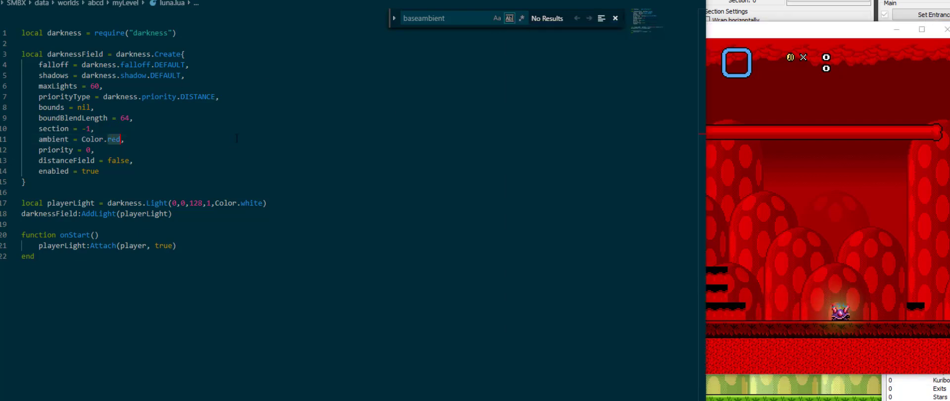
text(white)
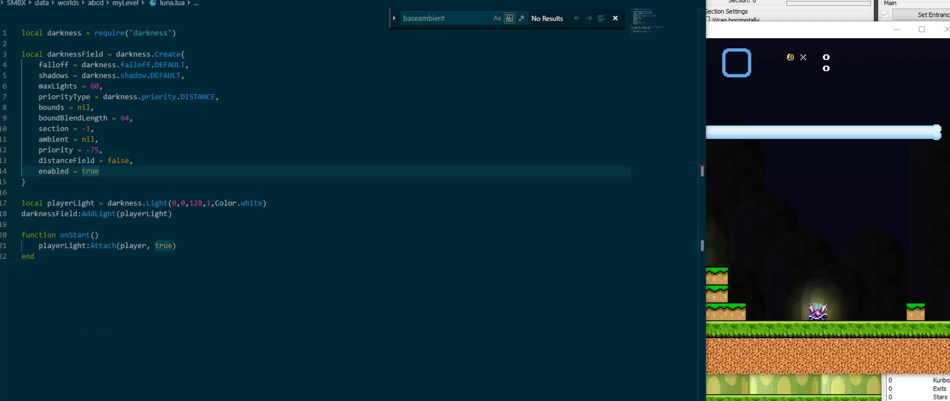
- Select the player light's brightness value in the darkness Create table
double_click(90, 170)
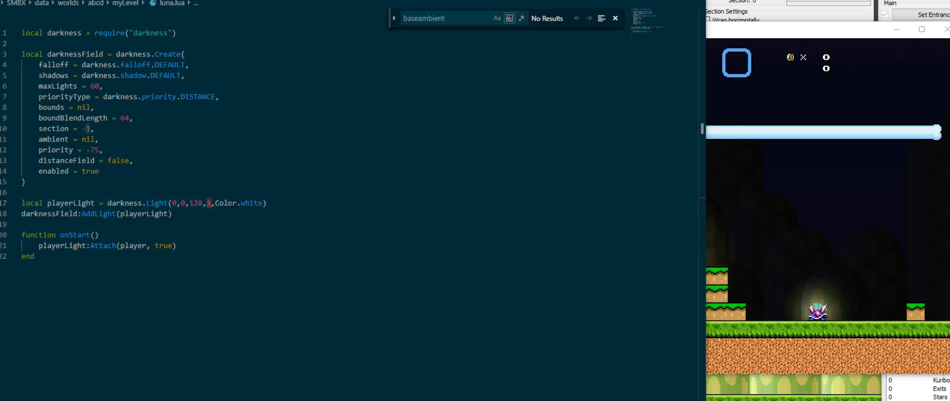
- Change the player light to darkness.Light(0,0,320,50,Color.red)
double_click(253, 203)
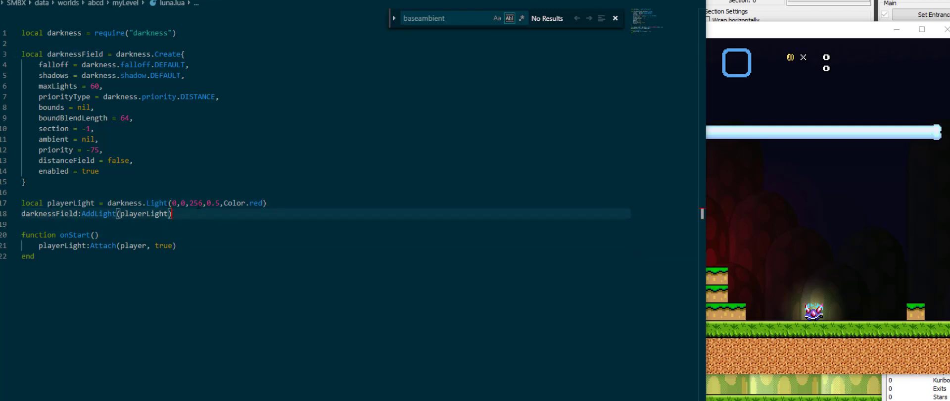
text(0.1)
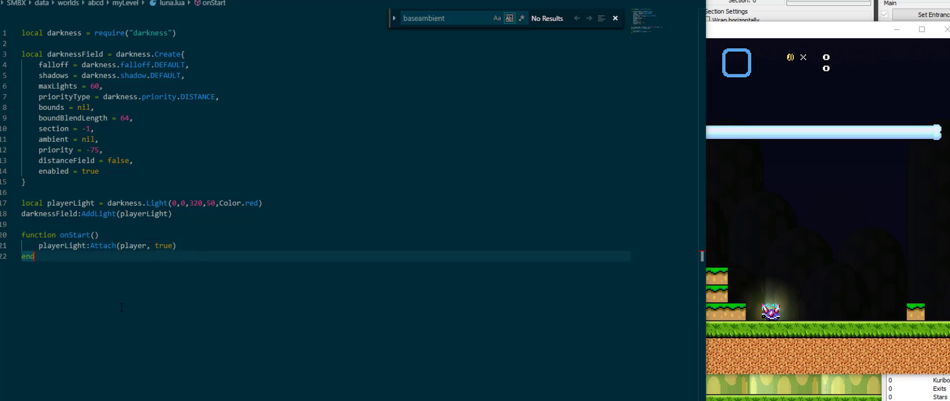
- Return to the SMBX2 Level Editor and show the SMB2 NPC collection
click(90, 235)
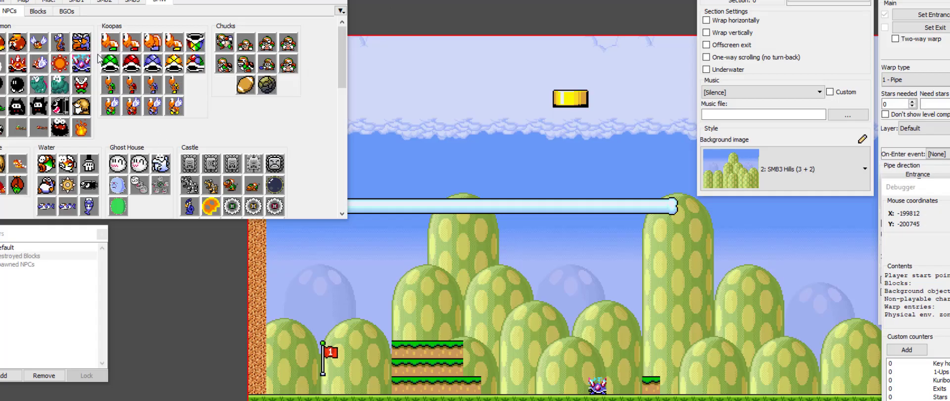
click(134, 1)
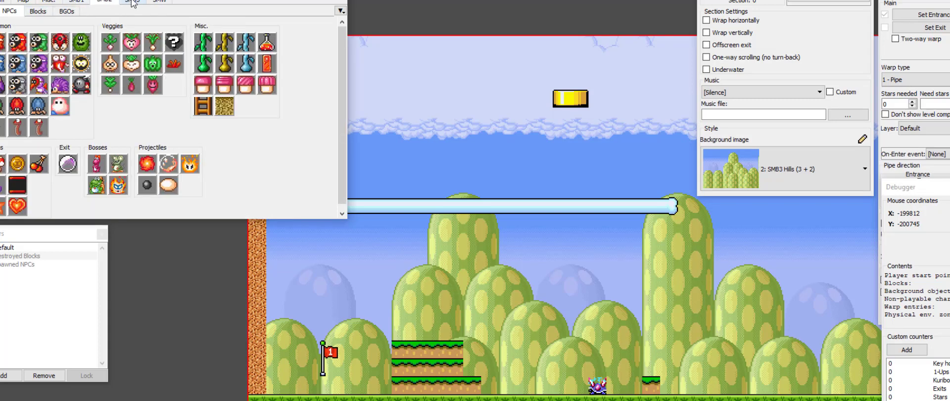
click(55, 13)
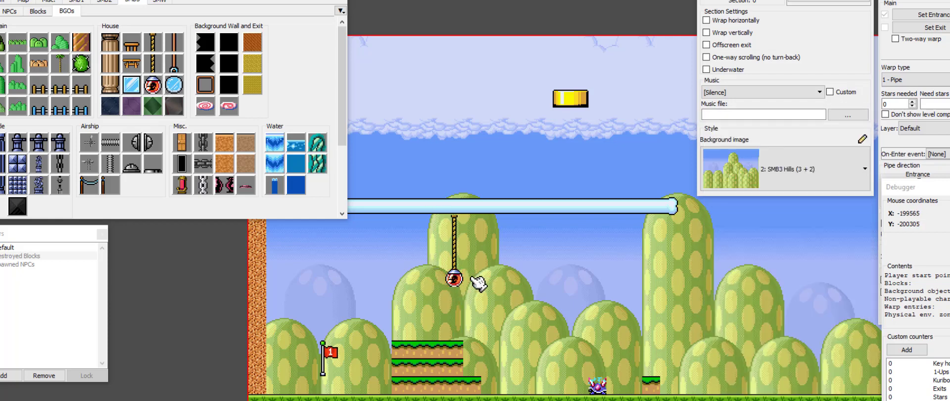
right_click(452, 285)
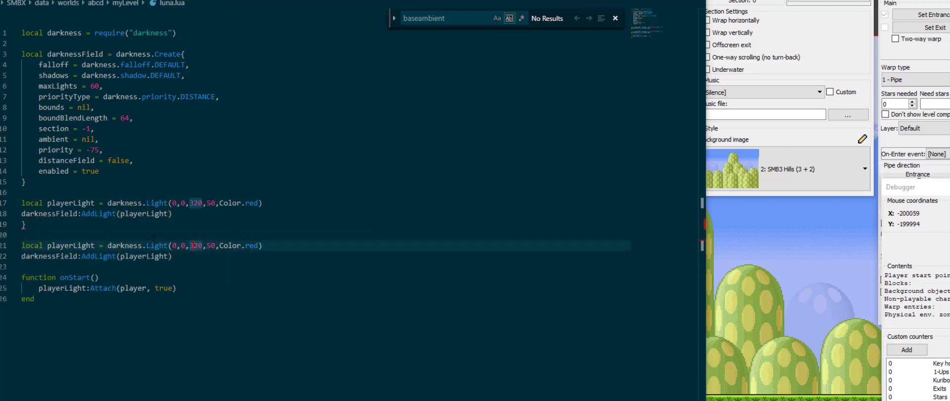
- Enter the lampLight coordinates X=-199648 and Y=-200320 in luna.lua
text(X=-199648; Y=-200320;)
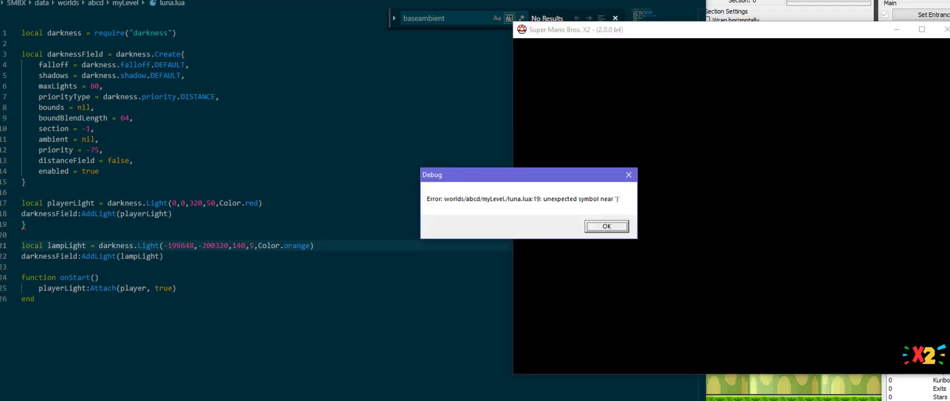
- Dismiss SMBX2's line 19 syntax error report
click(606, 227)
text(10)
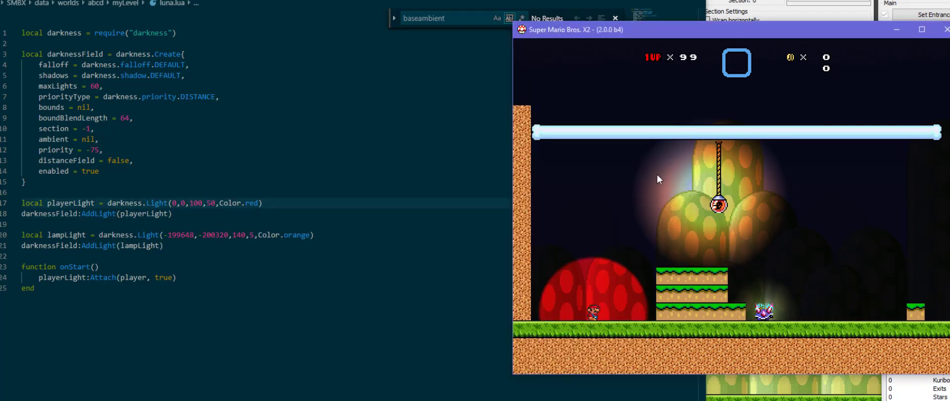
mouse_move(819, 249)
text(bounds)
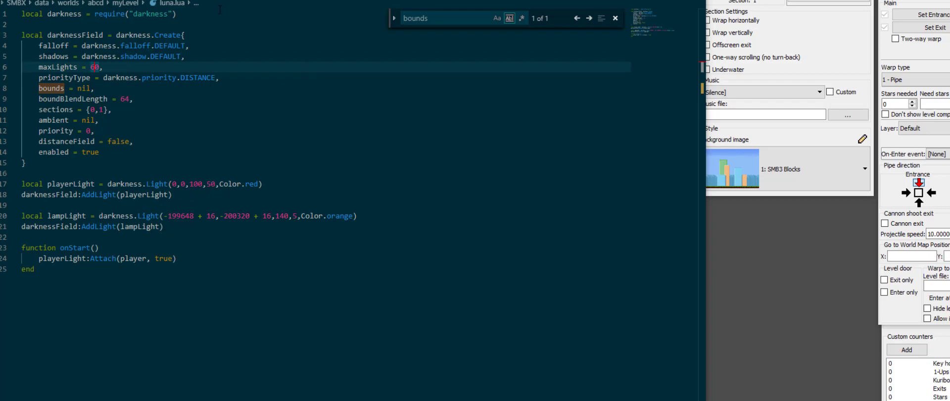
- Insert a boundary table above darknessField with x, y, width and height entries
key(Enter)
text(local {)
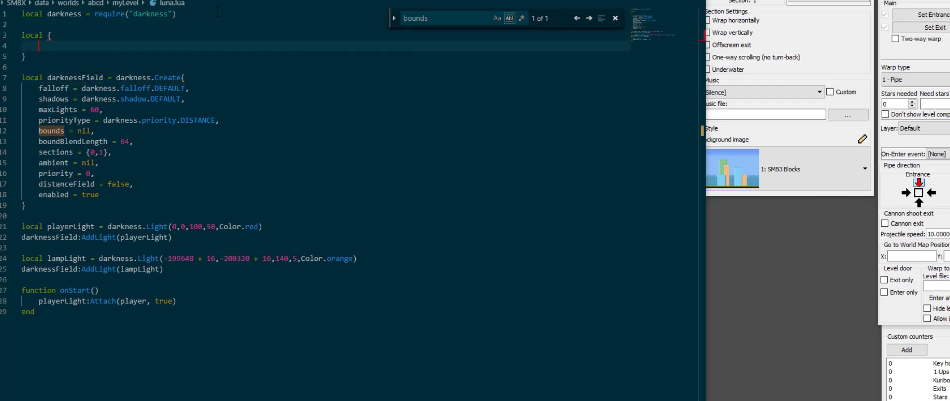
text(left,)
text(top,)
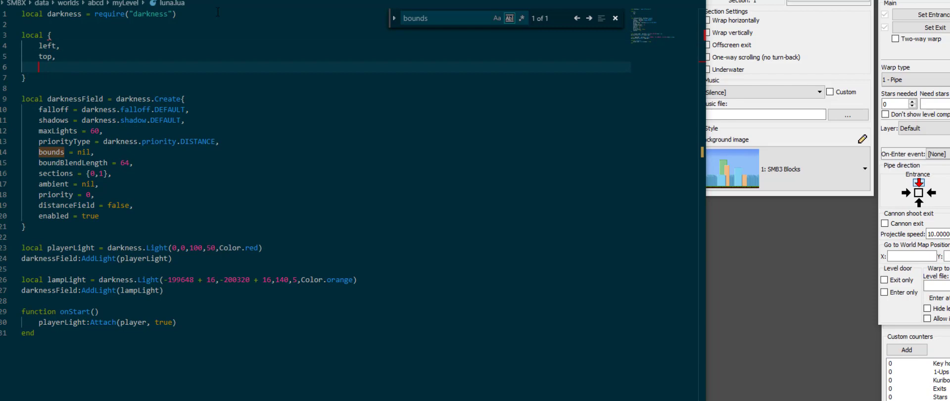
text(right,)
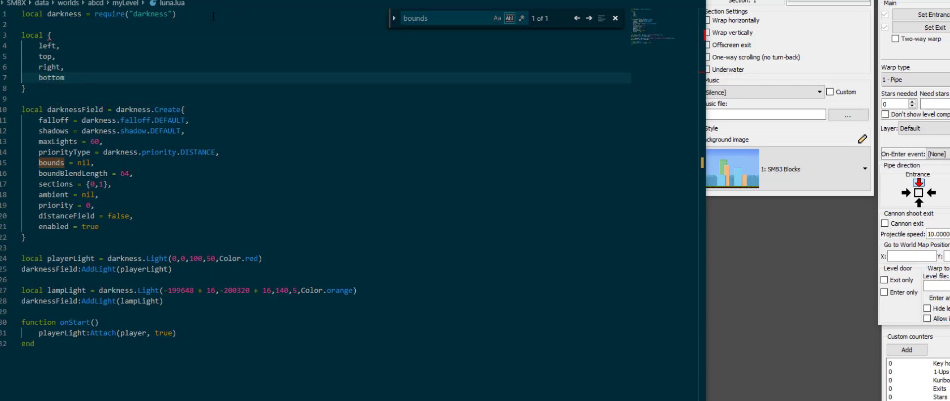
text(bounds)
text(boundary = )
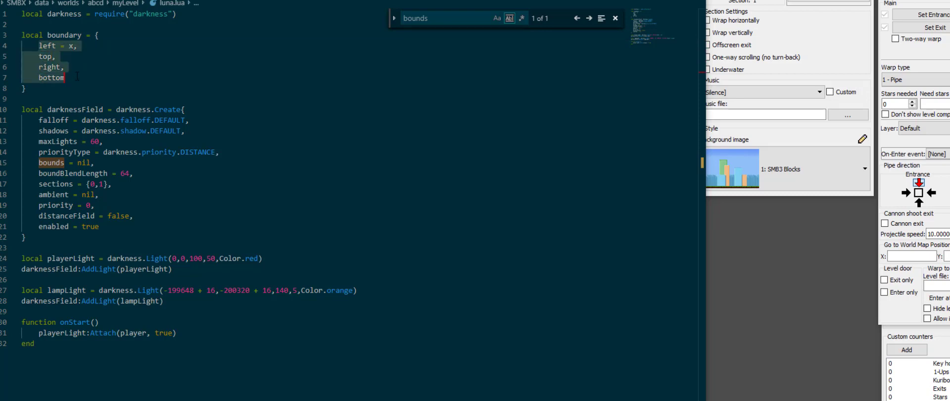
text(x=)
text(width = )
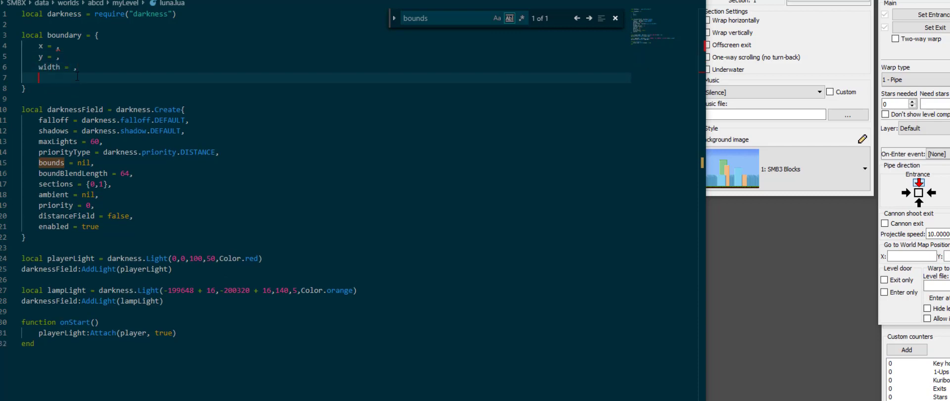
text(height =)
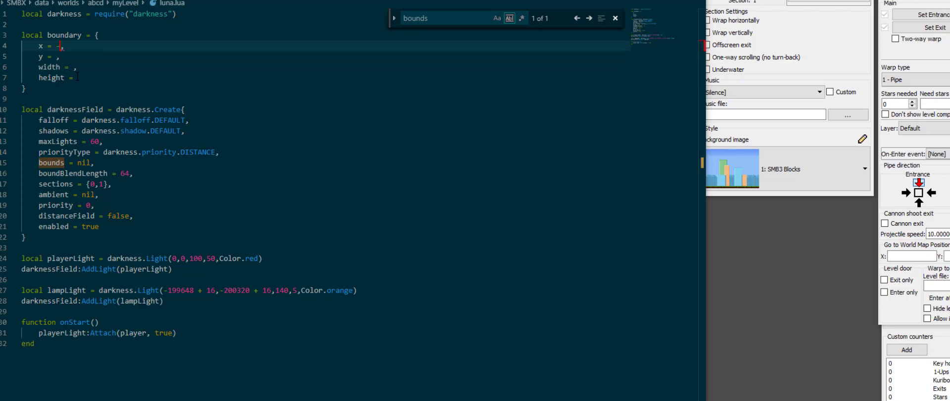
text(200000)
click(326, 173)
text(100)
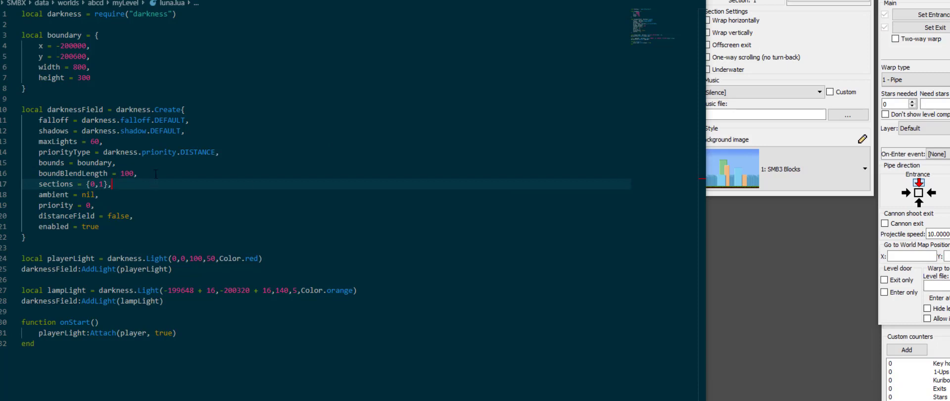
mouse_move(390, 319)
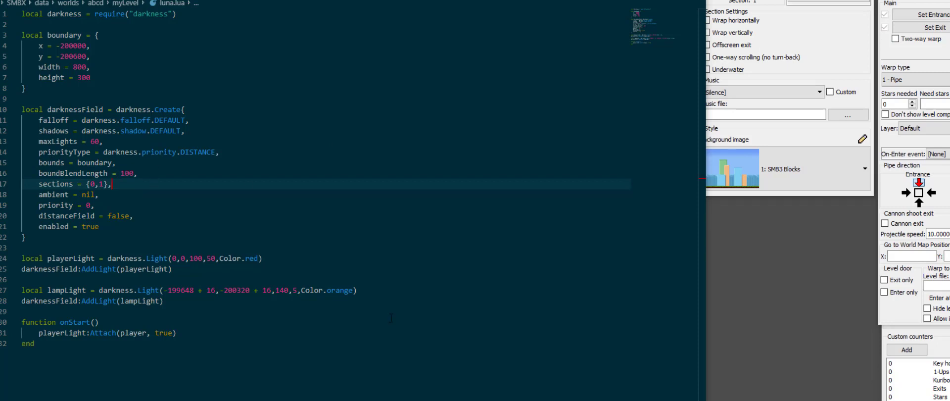